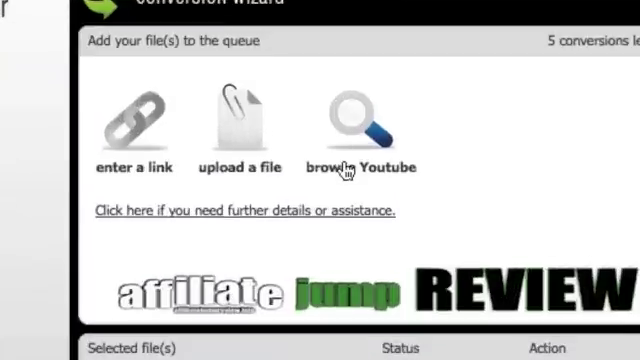
mouse_move(230, 140)
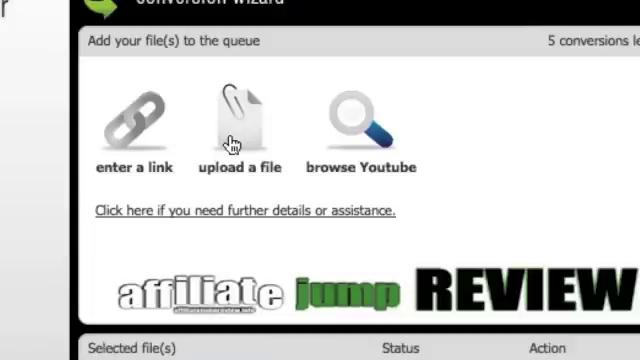
mouse_move(140, 132)
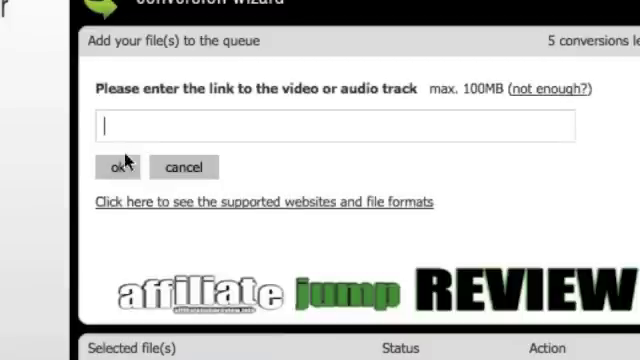
Paste the YouTube video link into Media Converter and submit it to the conversion queue.
right_click(130, 124)
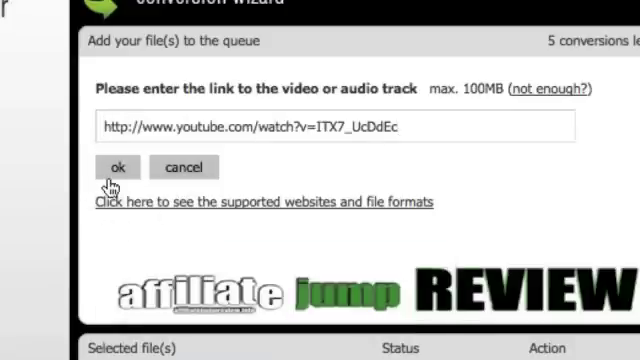
left_click(118, 167)
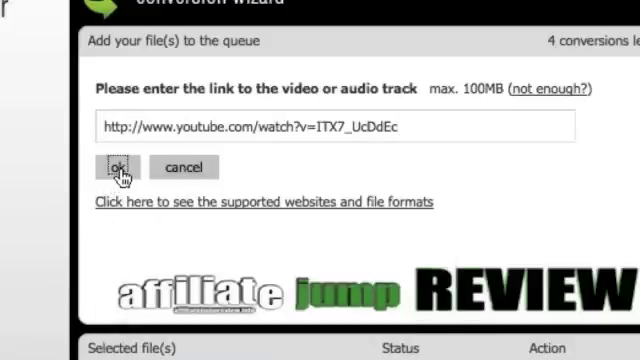
left_click(118, 167)
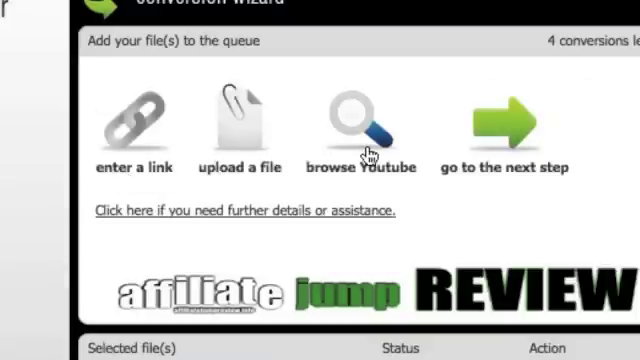
mouse_move(478, 170)
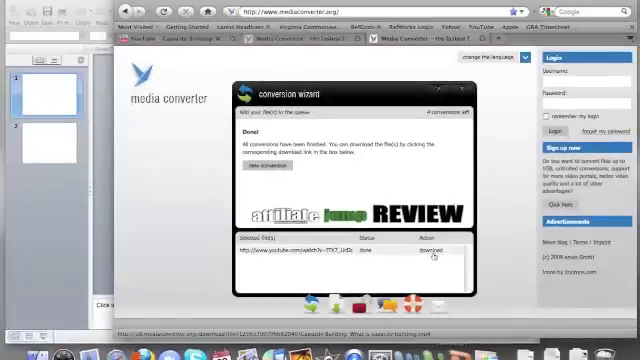
Download the converted Capacity Building MP4 and save the file to the computer.
left_click(429, 254)
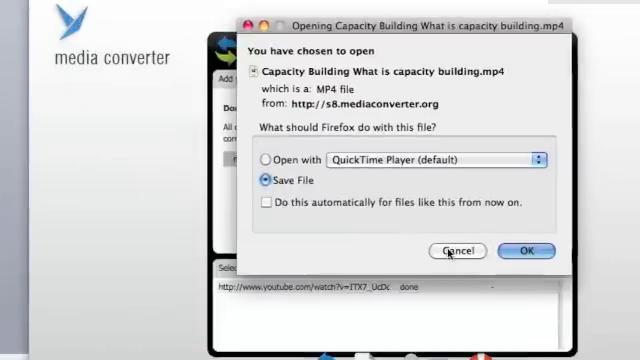
left_click(524, 250)
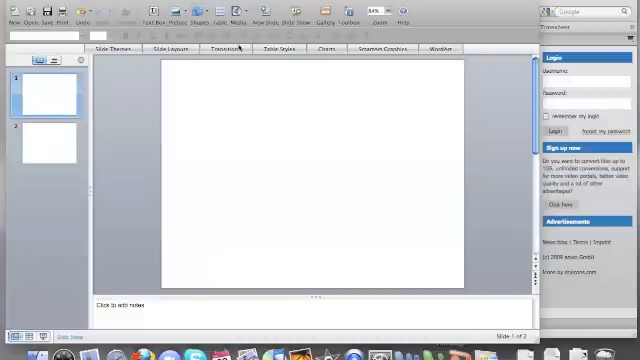
left_click(128, 17)
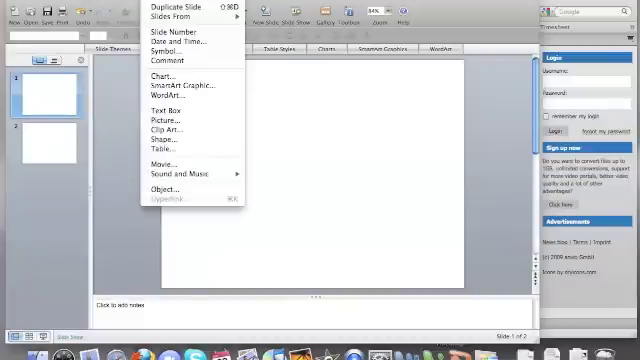
mouse_move(178, 92)
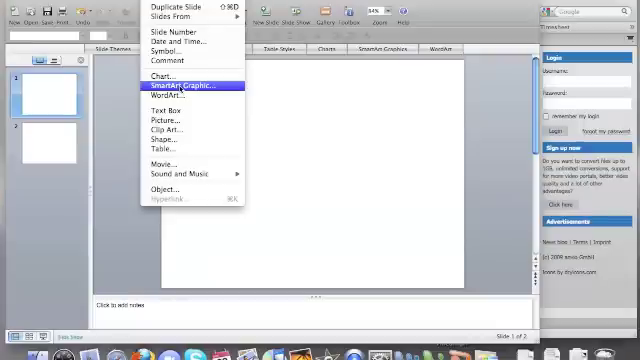
mouse_move(175, 164)
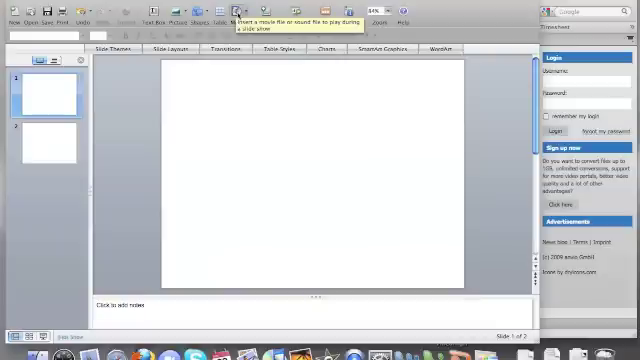
Insert video.mp4 from the Desktop as a movie on the first slide.
left_click(244, 21)
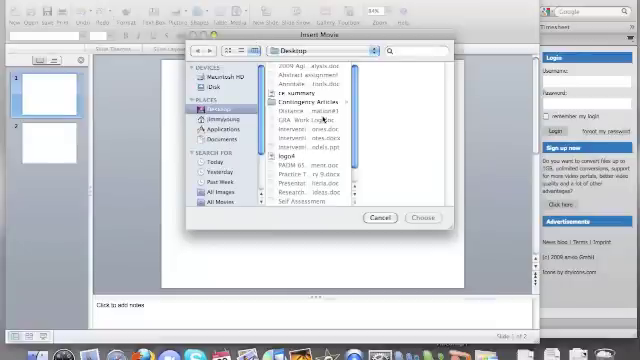
scroll("down", 3)
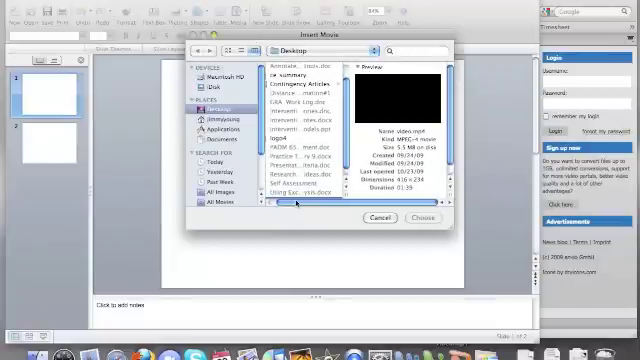
left_click(300, 207)
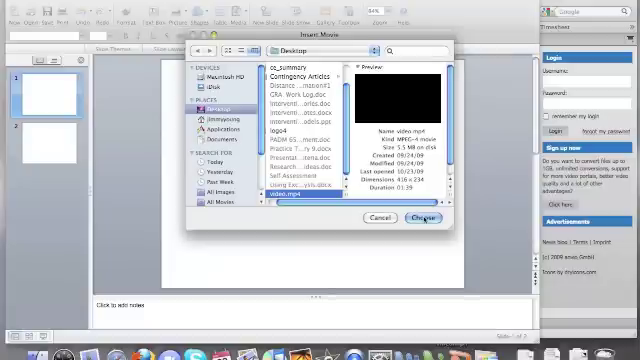
left_click(418, 217)
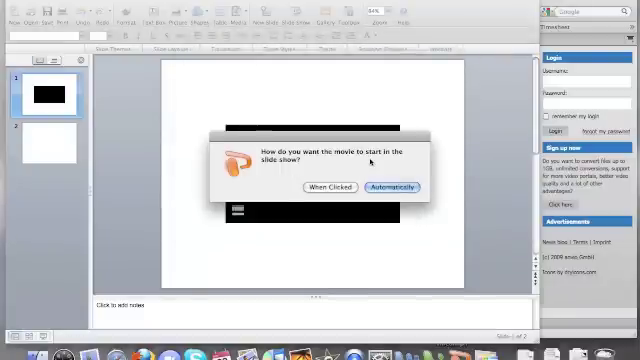
mouse_move(278, 183)
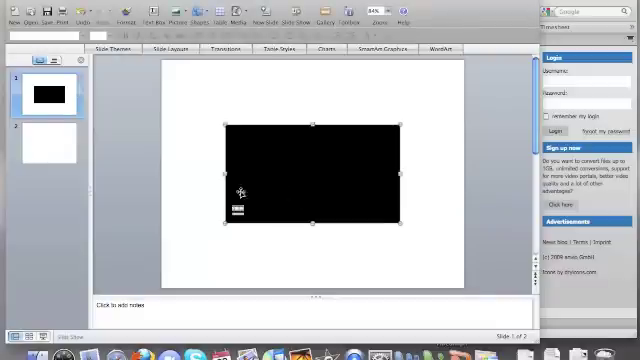
mouse_move(162, 200)
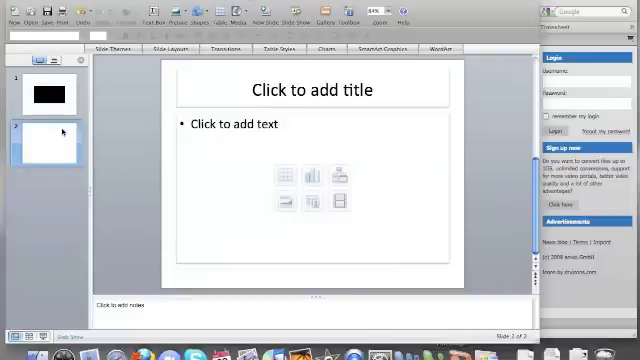
mouse_move(147, 178)
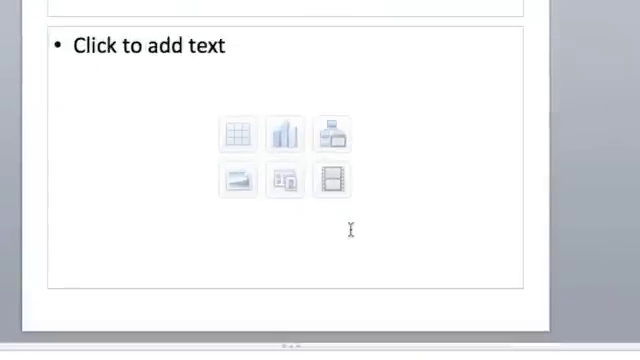
mouse_move(283, 176)
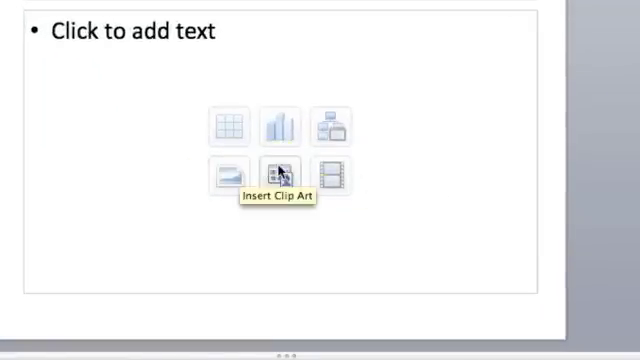
mouse_move(230, 127)
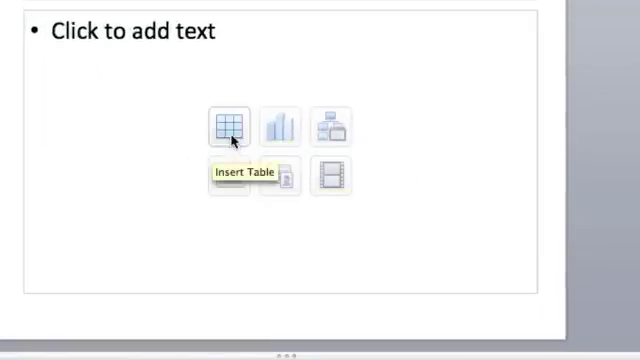
mouse_move(331, 178)
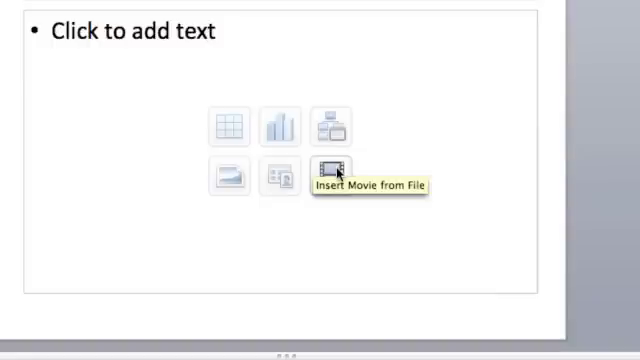
Use the content placeholder's Insert Movie from File icon on slide two.
left_click(330, 168)
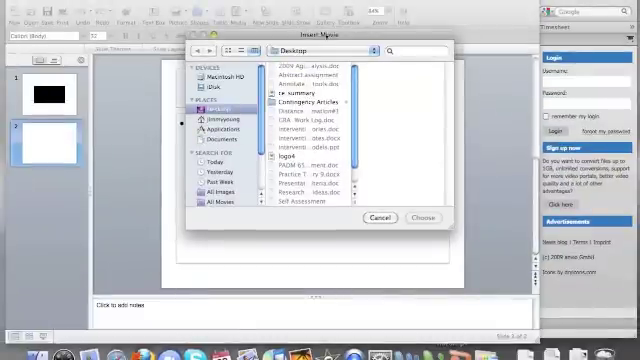
Place video.mp4 on slide two and type 'Q: In your own words, what is Capacity Building?'.
scroll("down", 3)
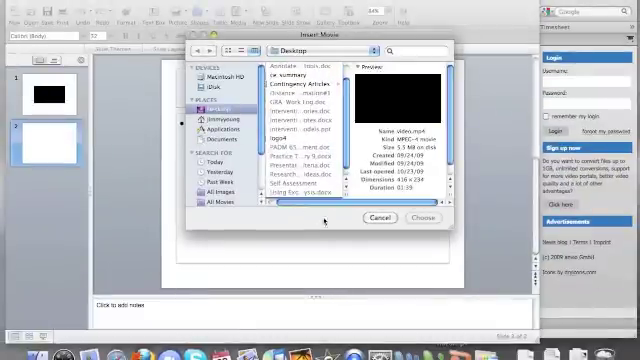
left_click(415, 218)
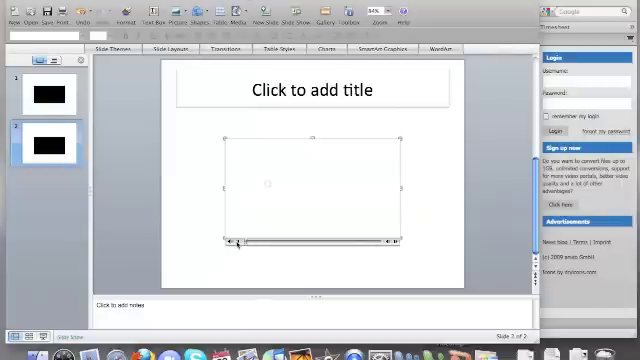
type("Q: In your own words, what is Capacity Building?")
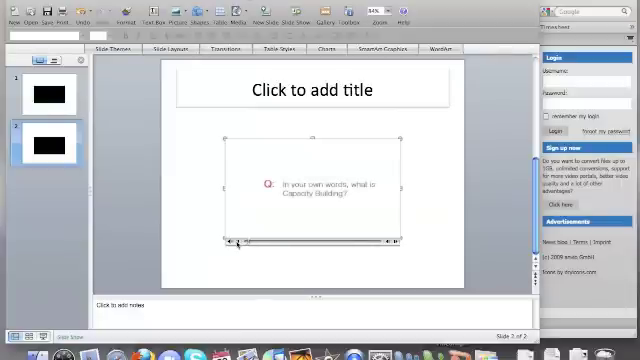